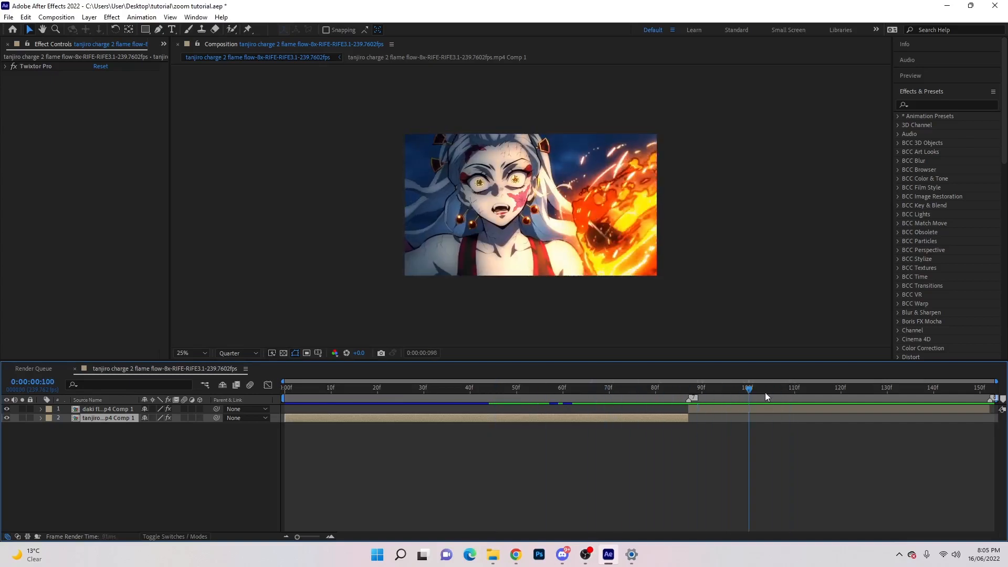
- Move the time indicator to about frame 53 where the fighters clash
left_click(530, 388)
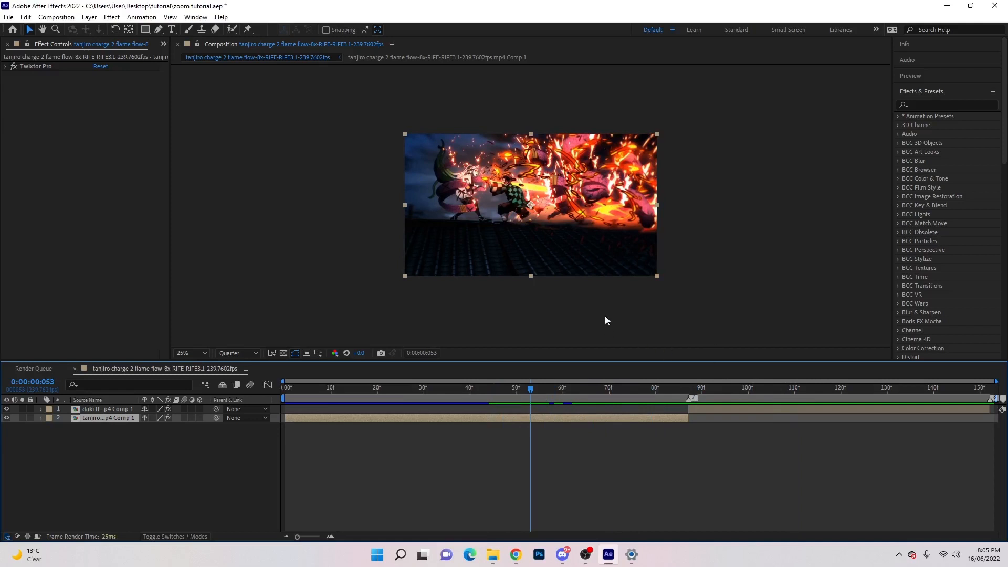
- Apply Motion Tile to the Tanjiro clip with output width/height 150 and Mirror Edges on
type("motion tile")
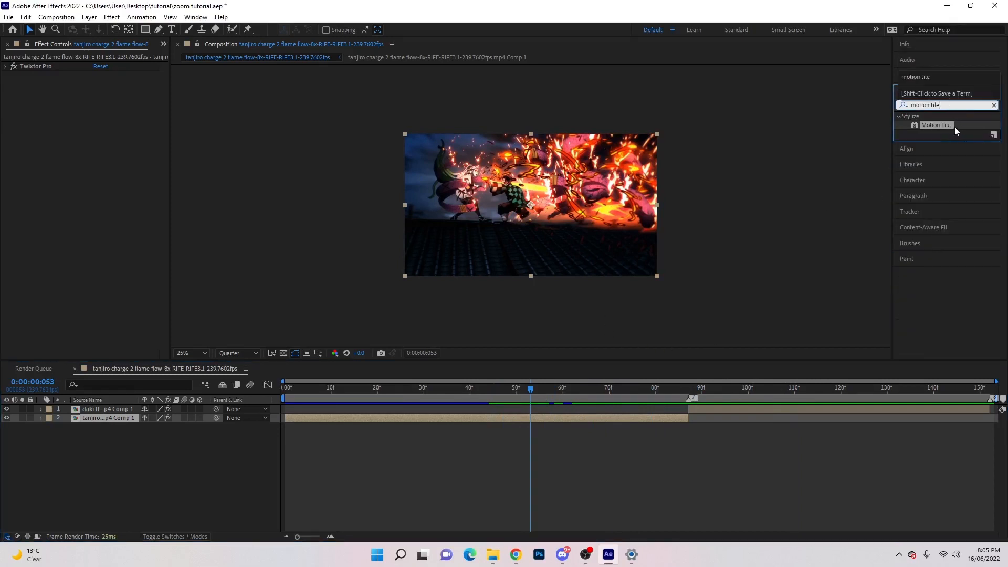
double_click(937, 125)
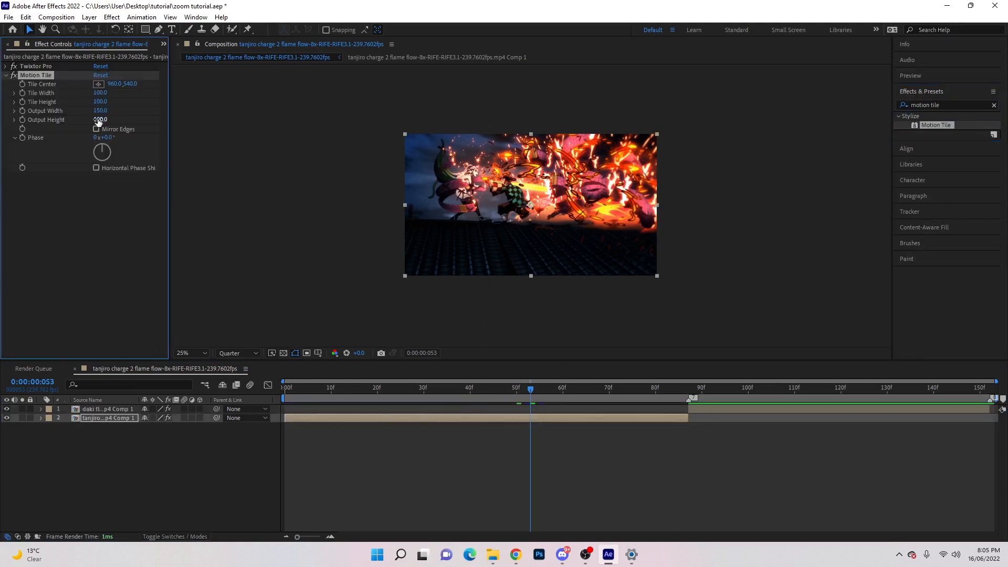
left_click(100, 120)
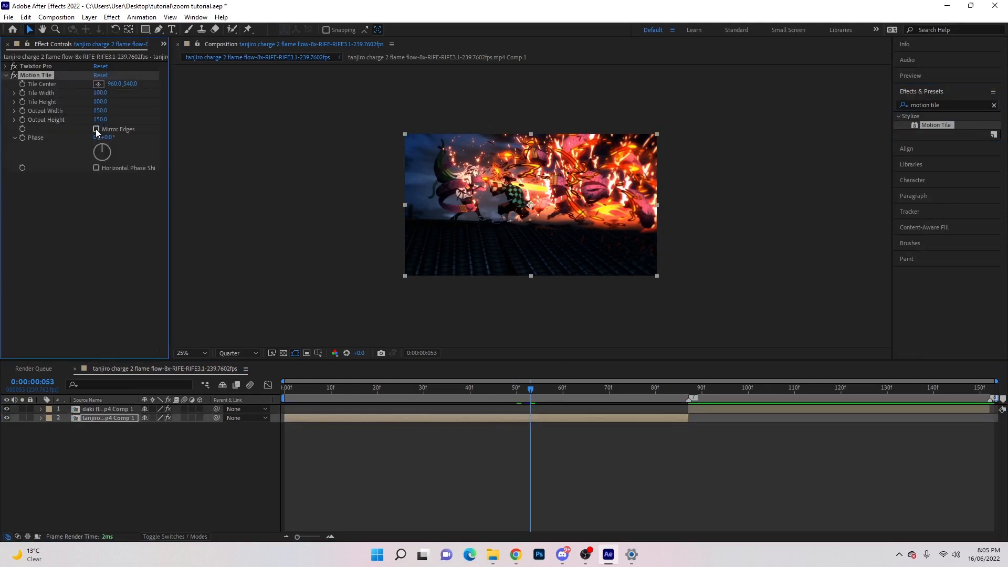
left_click(97, 129)
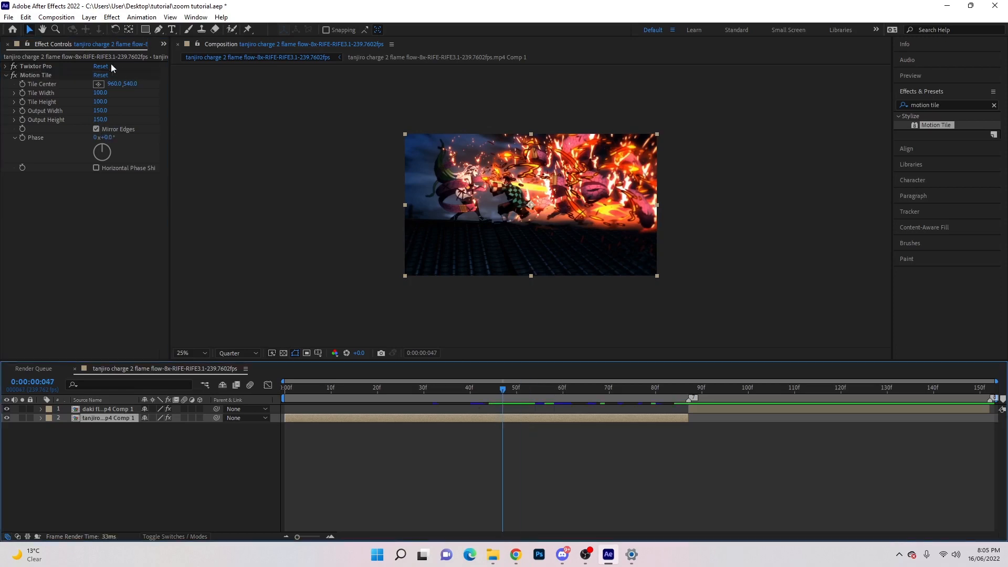
- Create a new Null Object layer from the Layer menu
left_click(89, 17)
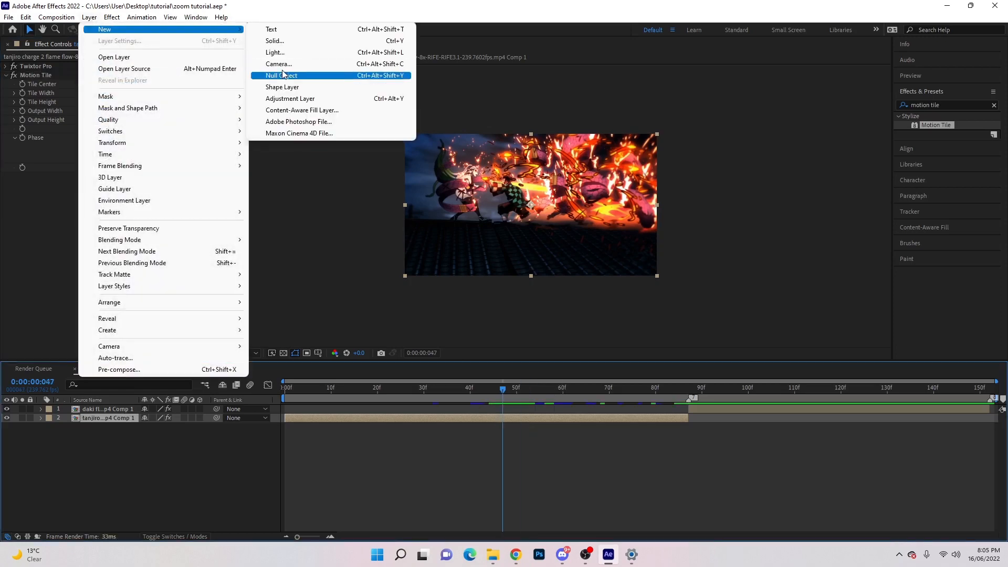
left_click(281, 75)
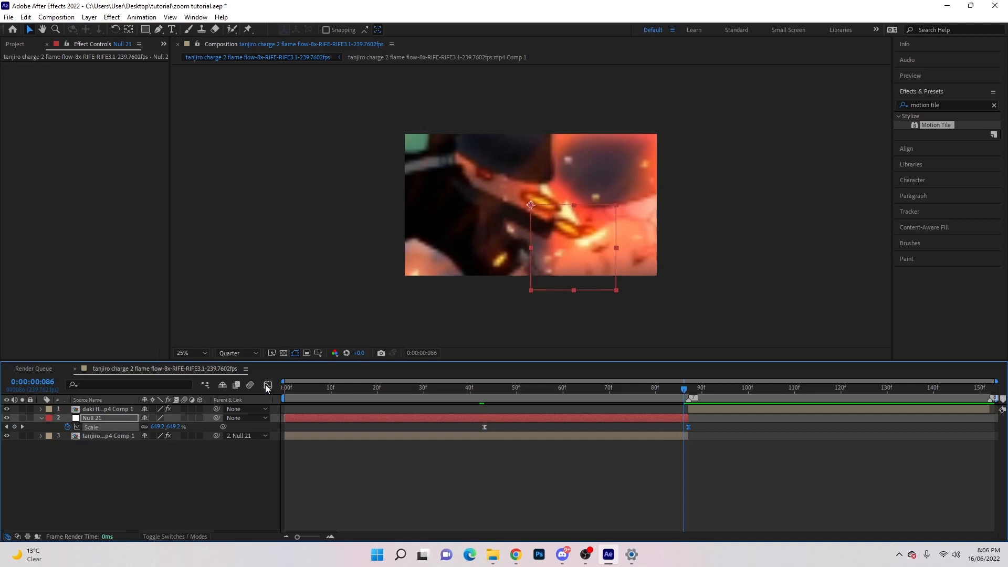
- Jump back to the null's first Scale keyframe at frame 43, still at 100%
left_click(268, 384)
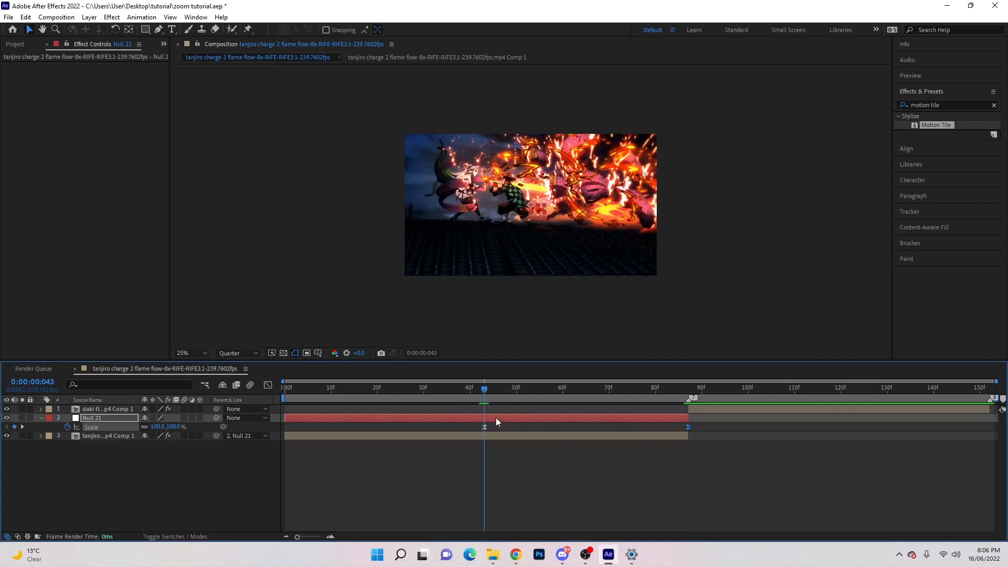
- Separate the null's Position into X Position and Y Position
right_click(85, 427)
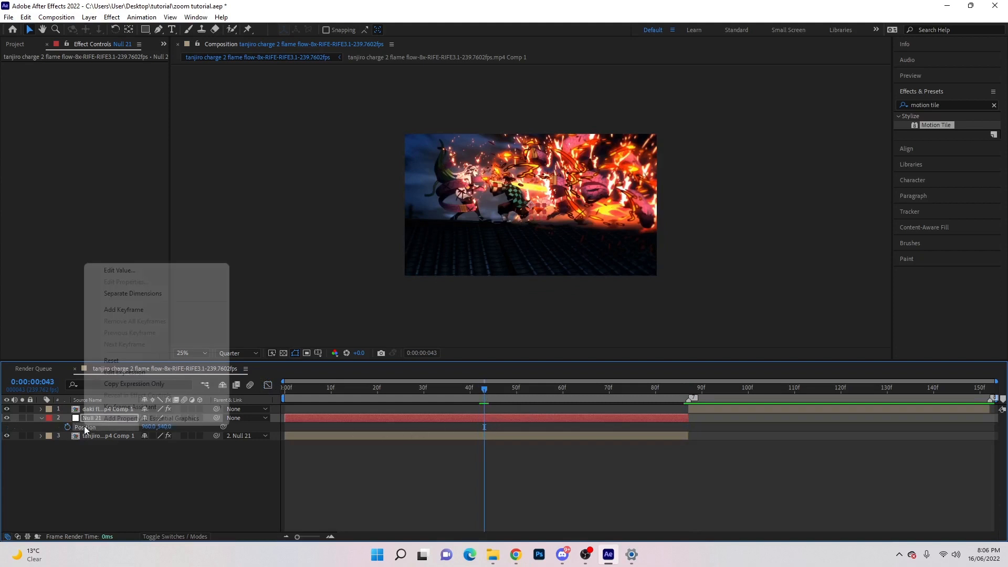
left_click(132, 293)
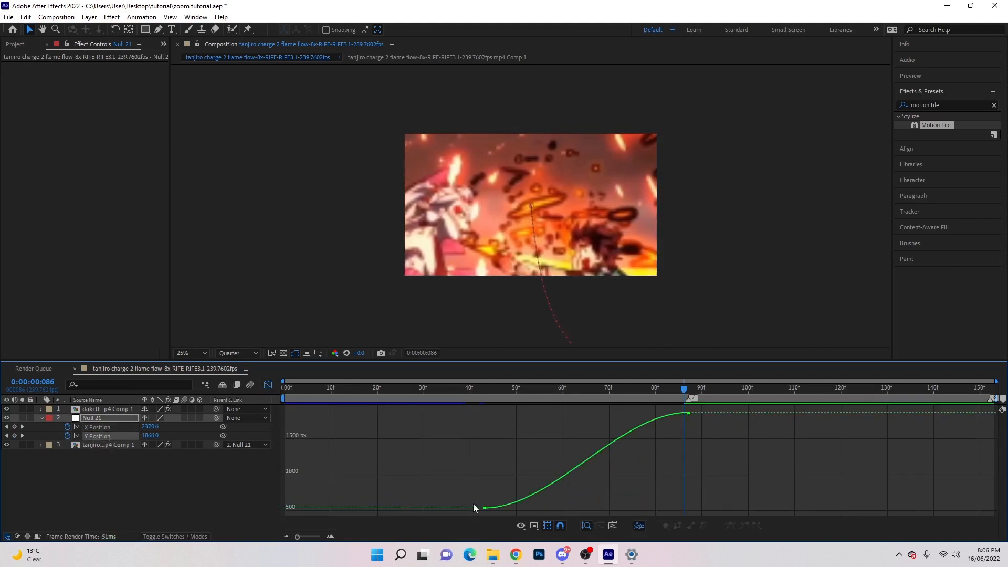
mouse_move(502, 508)
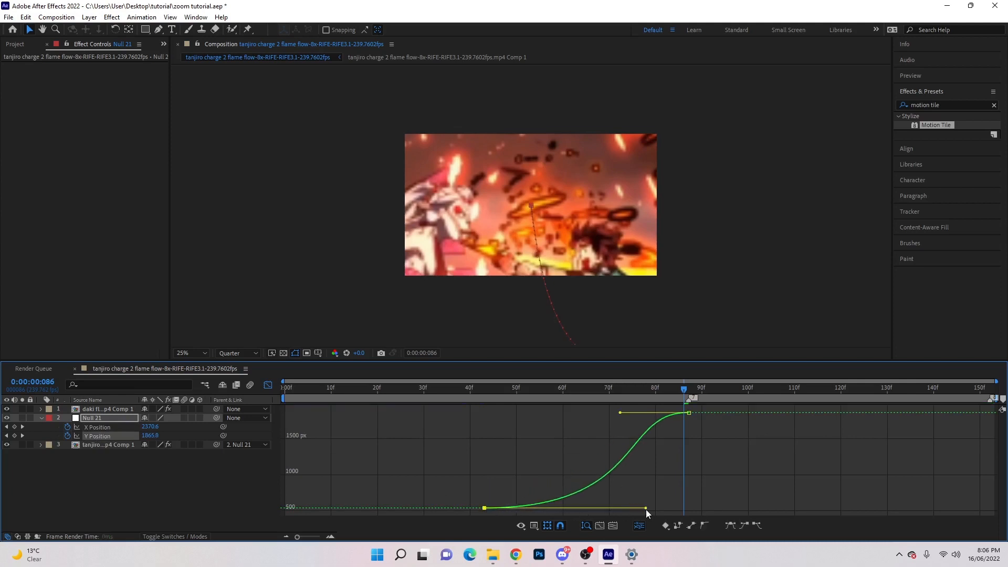
- Steepen the Y Position curve so motion starts slow and accelerates into frame 86
left_click_drag(646, 507, 679, 465)
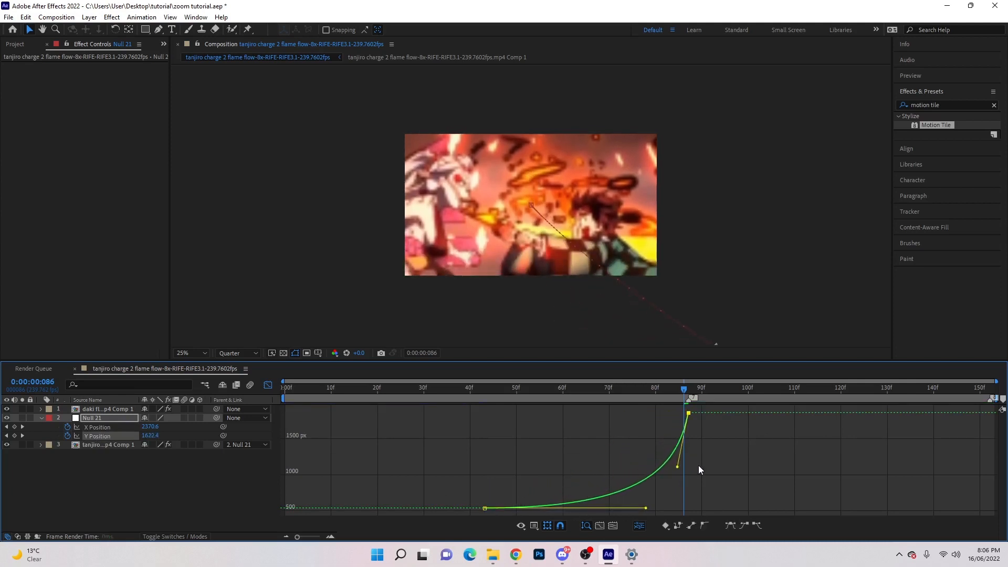